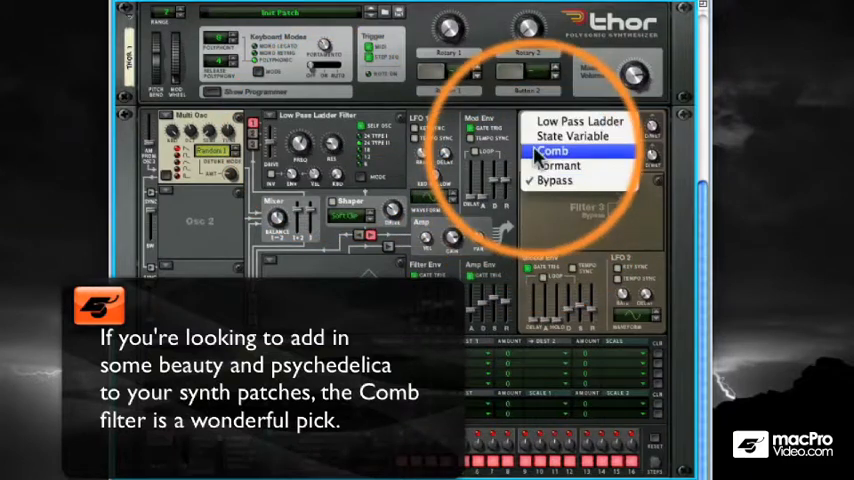
Choose Comb as the Filter 3 slot's filter type
left_click(551, 150)
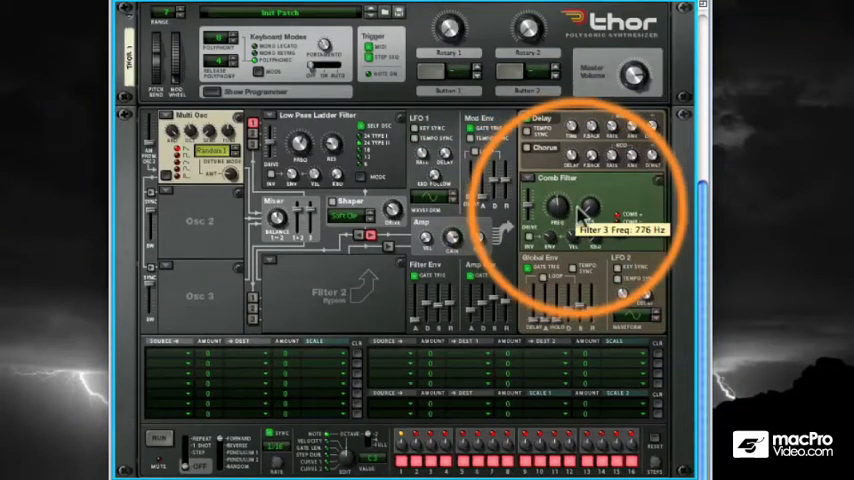
Sweep the Comb Filter frequency and set its resonance to 51
left_click_drag(565, 210, 565, 190)
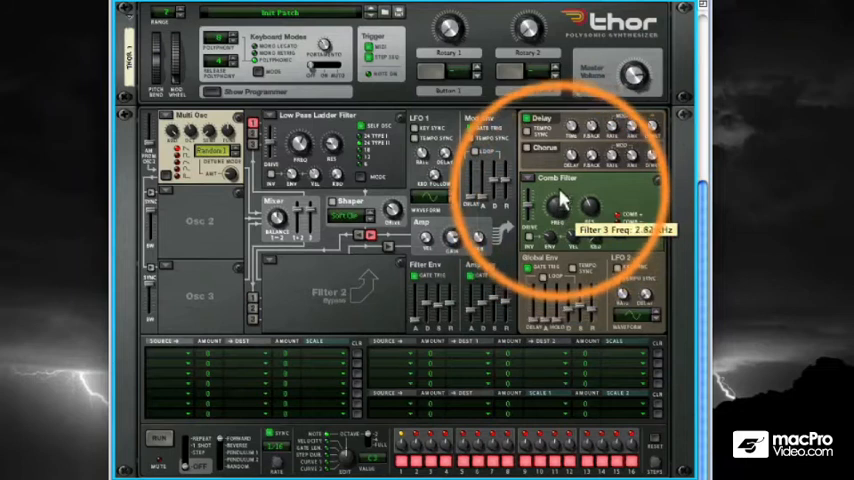
left_click_drag(563, 208, 558, 225)
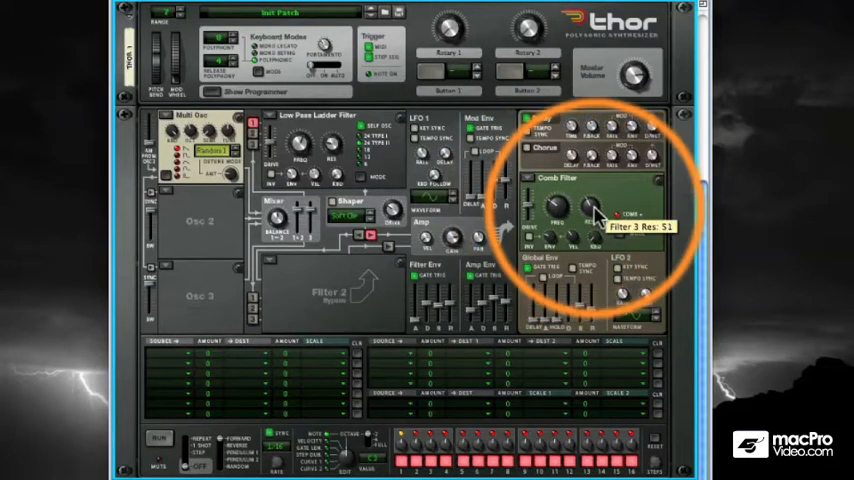
left_click_drag(590, 210, 590, 190)
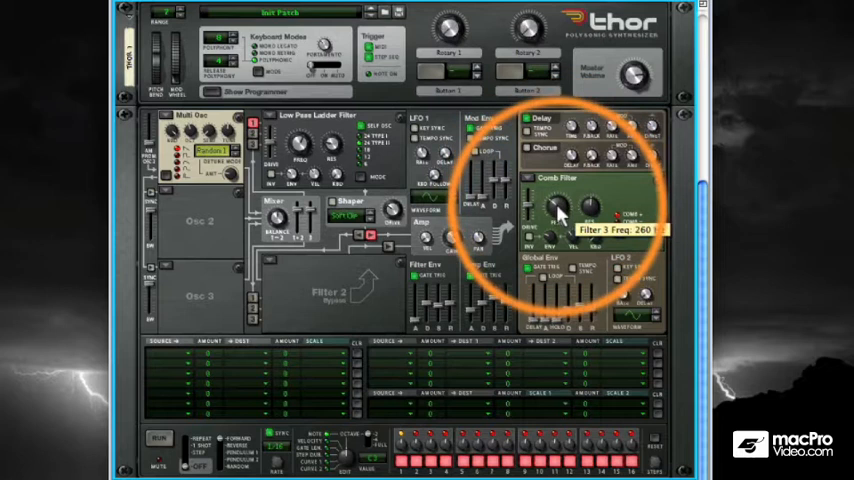
left_click_drag(558, 210, 560, 225)
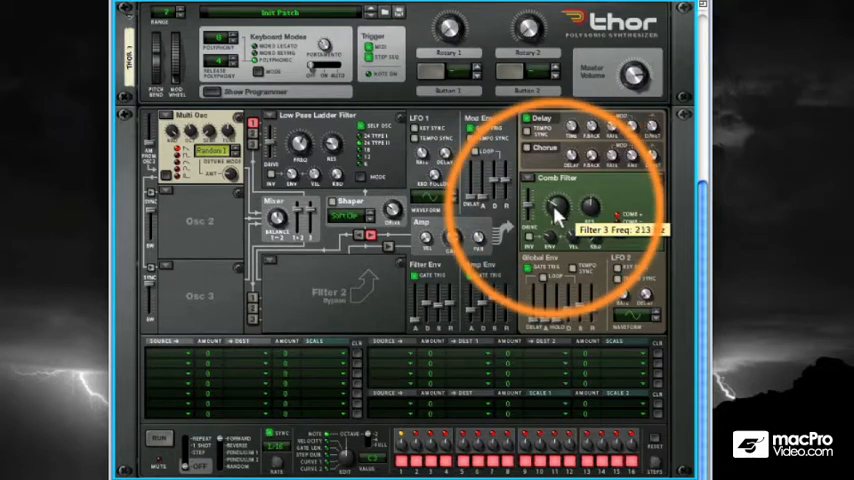
Sweep the Comb Filter frequency up to 1.77 kHz, then down to about 158 Hz
left_click_drag(555, 210, 556, 200)
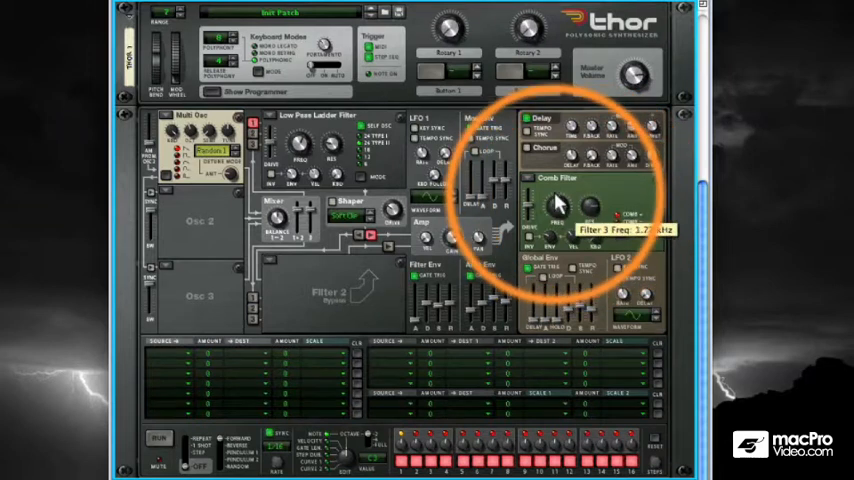
left_click_drag(560, 205, 555, 225)
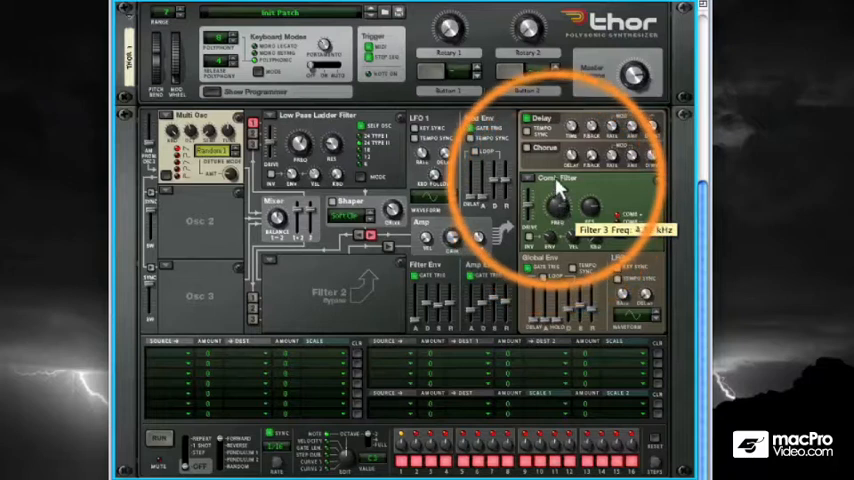
left_click_drag(560, 210, 560, 235)
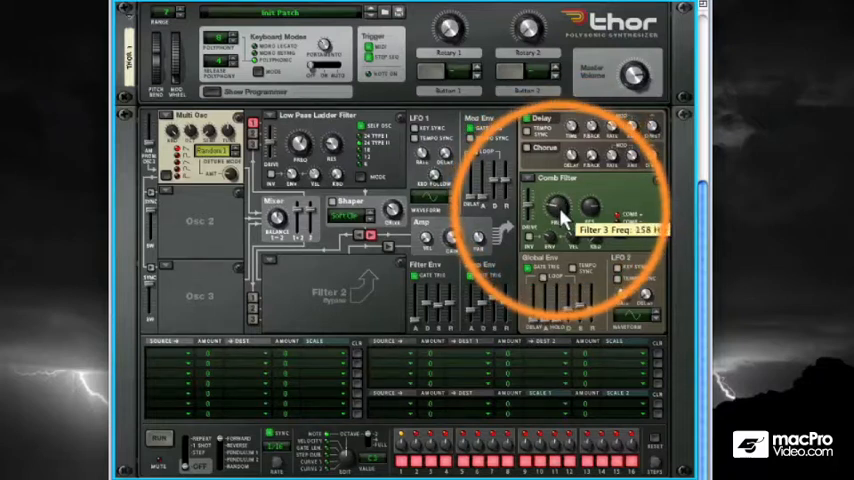
left_click_drag(560, 210, 558, 218)
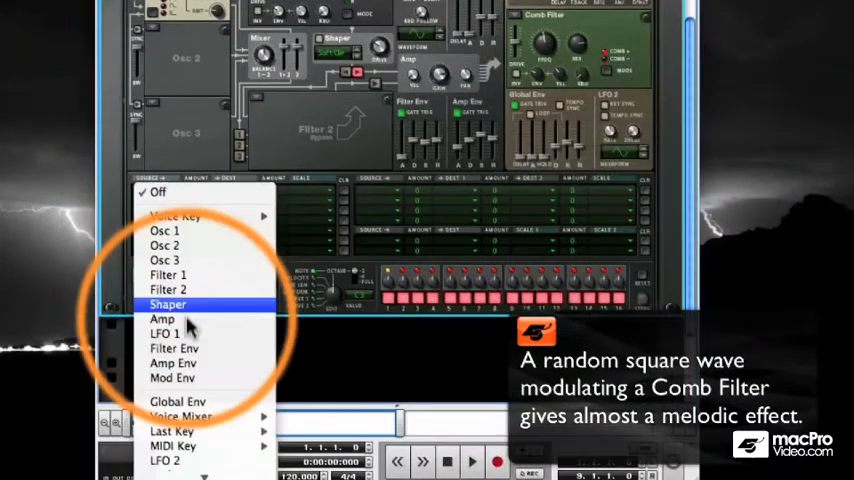
Set LFO 1 as the first matrix row's source and bring up its destination list
left_click(168, 304)
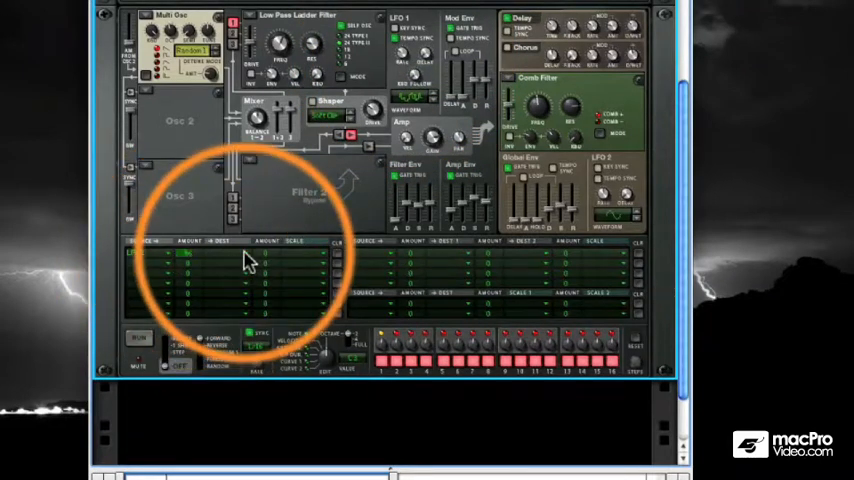
left_click(150, 252)
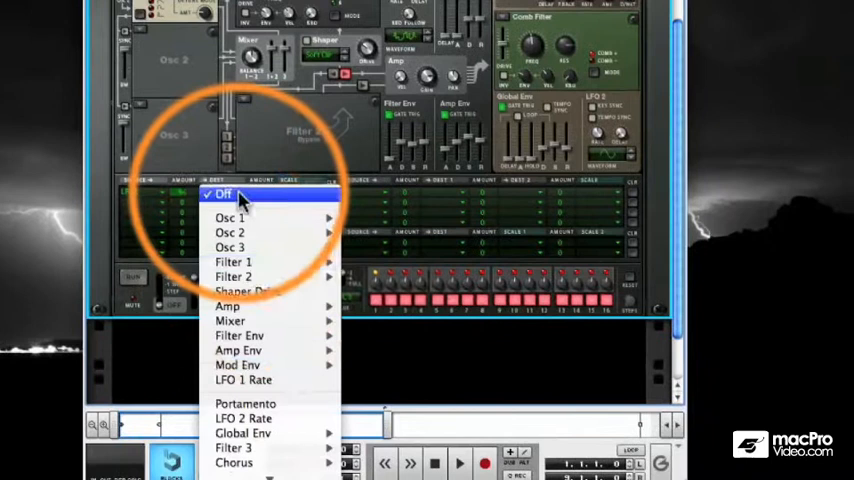